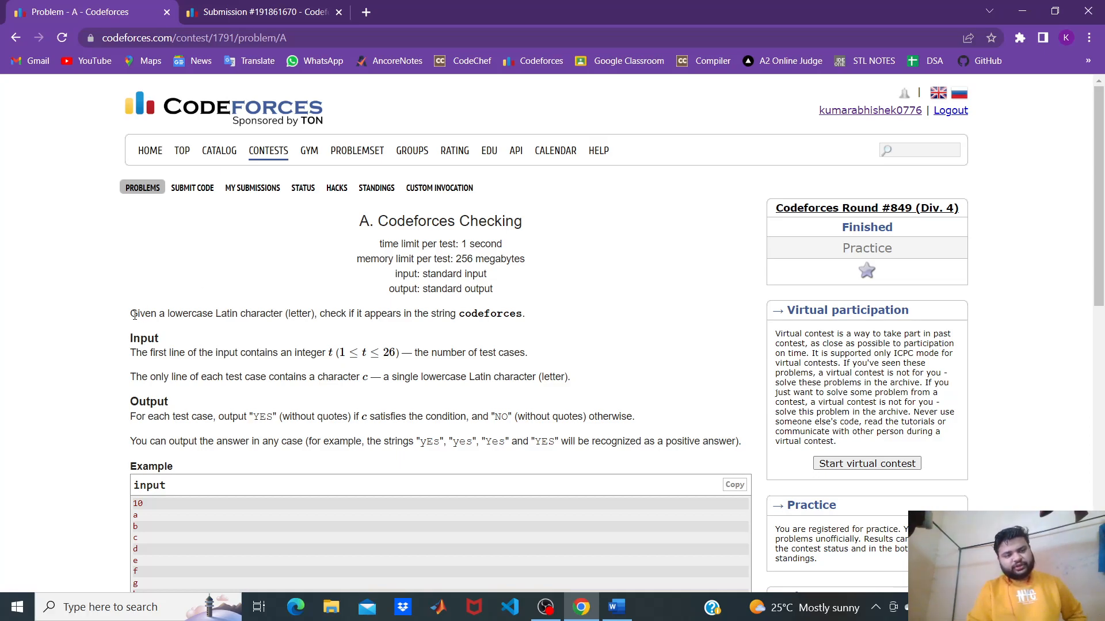
{"action": "mouse_move", "coordinate": [266, 317]}
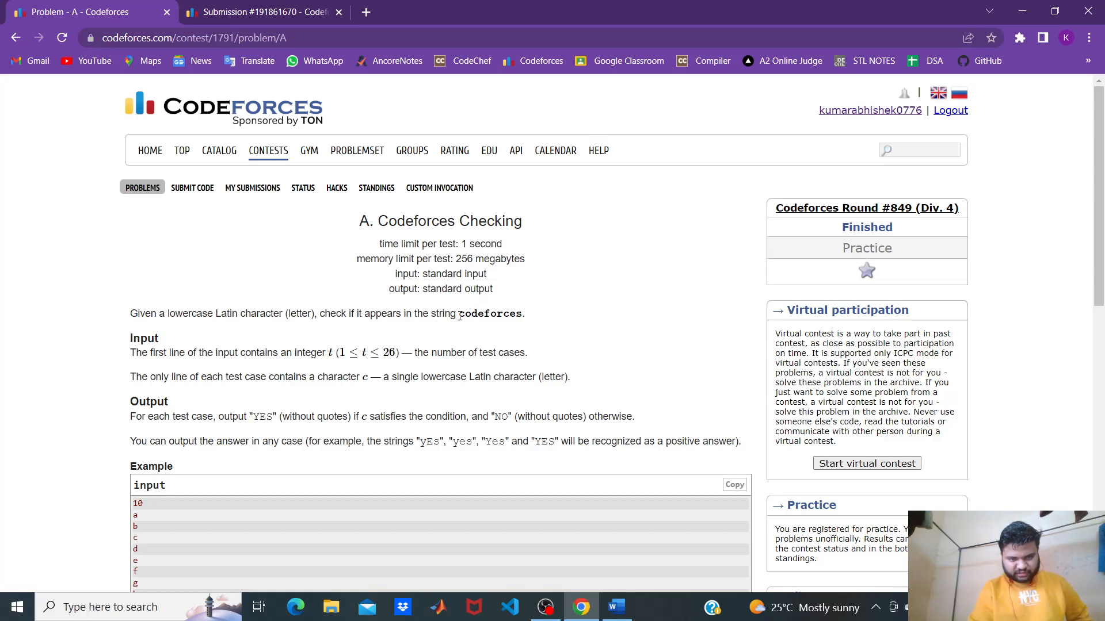
{"action": "mouse_move", "coordinate": [521, 315]}
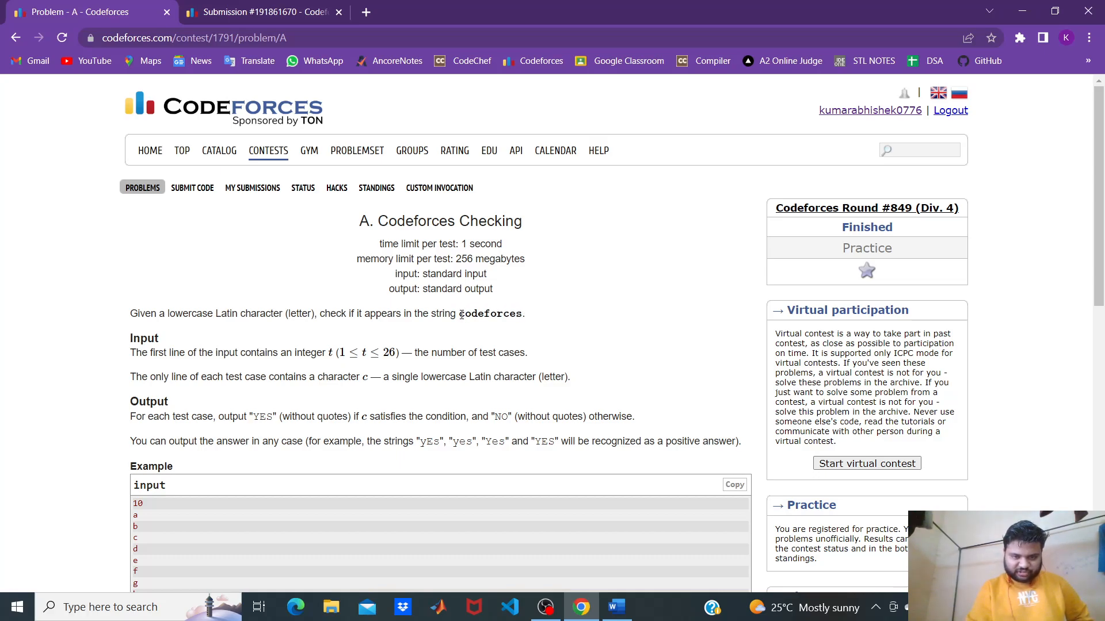
Note 'Standard string' and 'Codeforces' on separate lines, after picking the string from the statement
{"action": "double_click", "coordinate": [490, 313]}
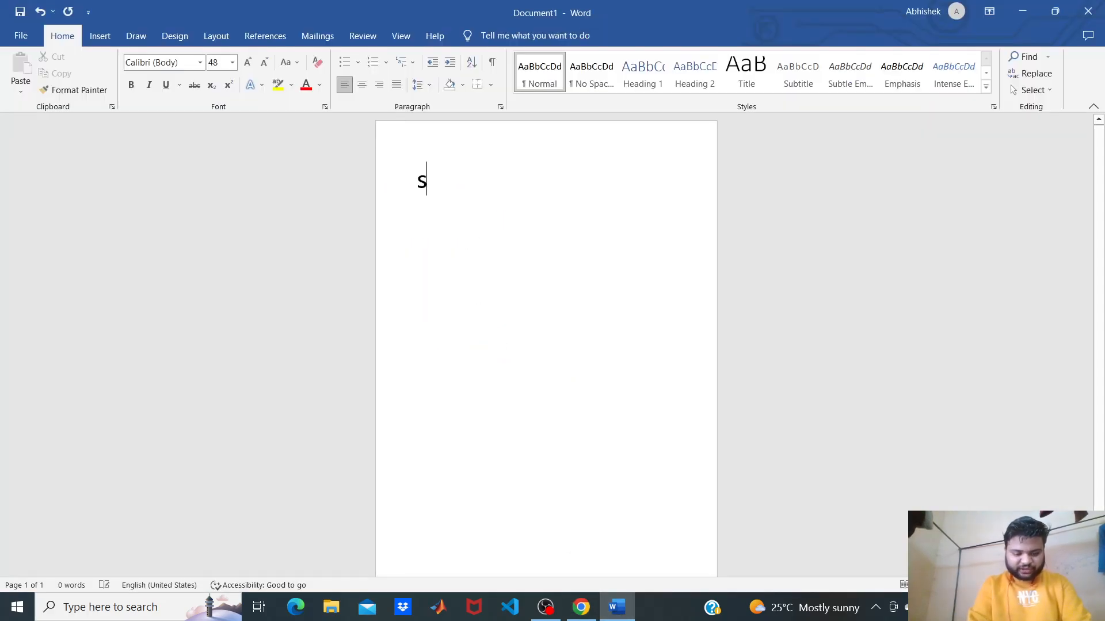
{"action": "type", "text": "tandard strin"}
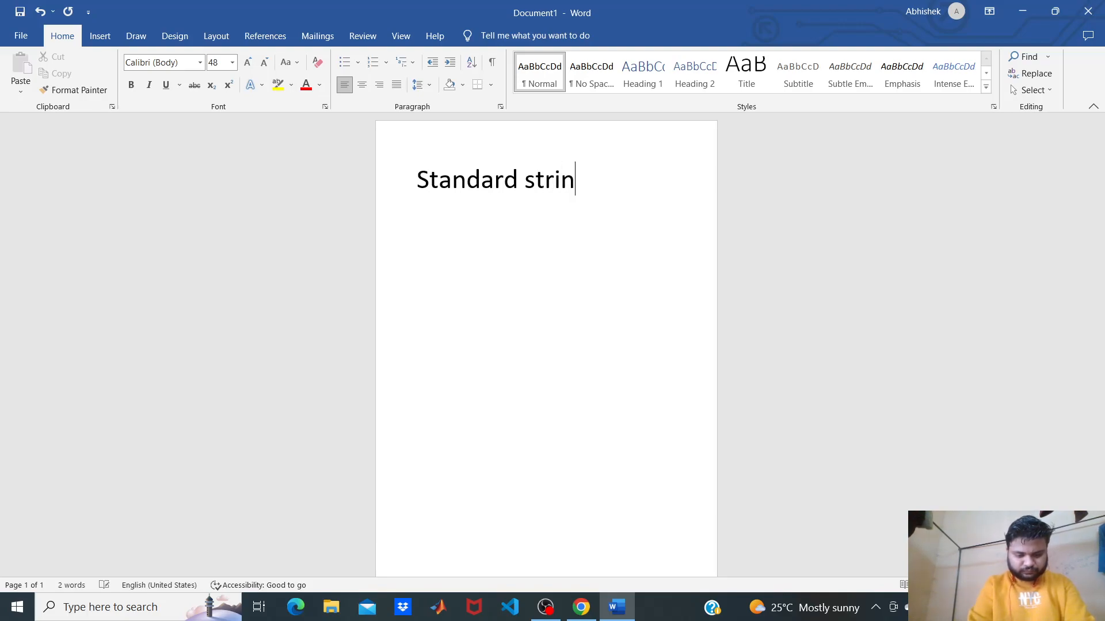
{"action": "type", "text": "g"}
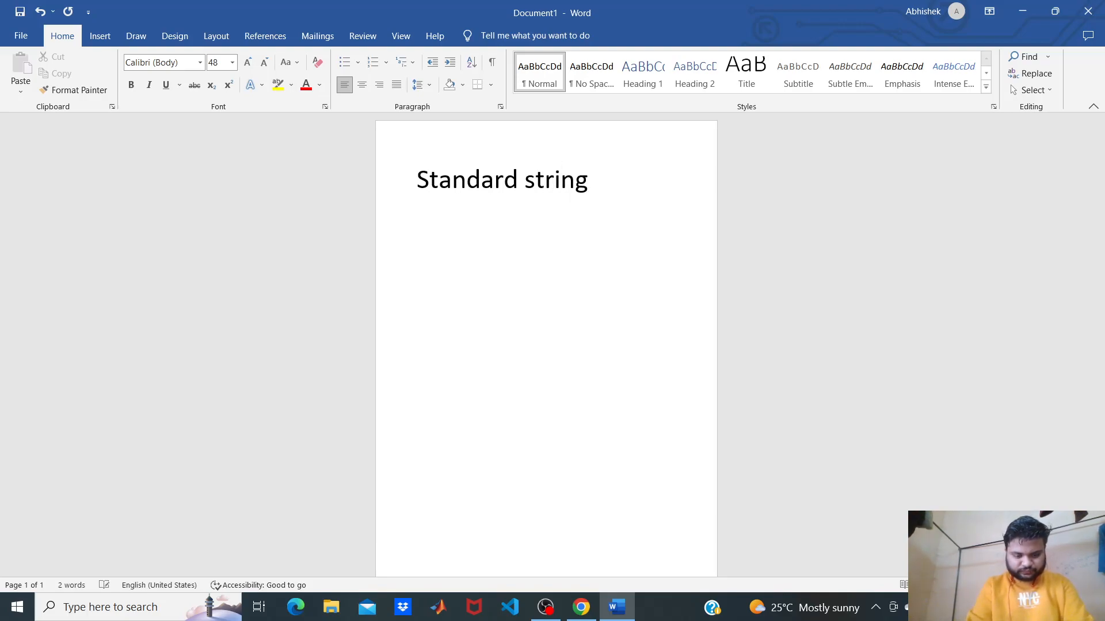
{"action": "type", "text": "codeforces"}
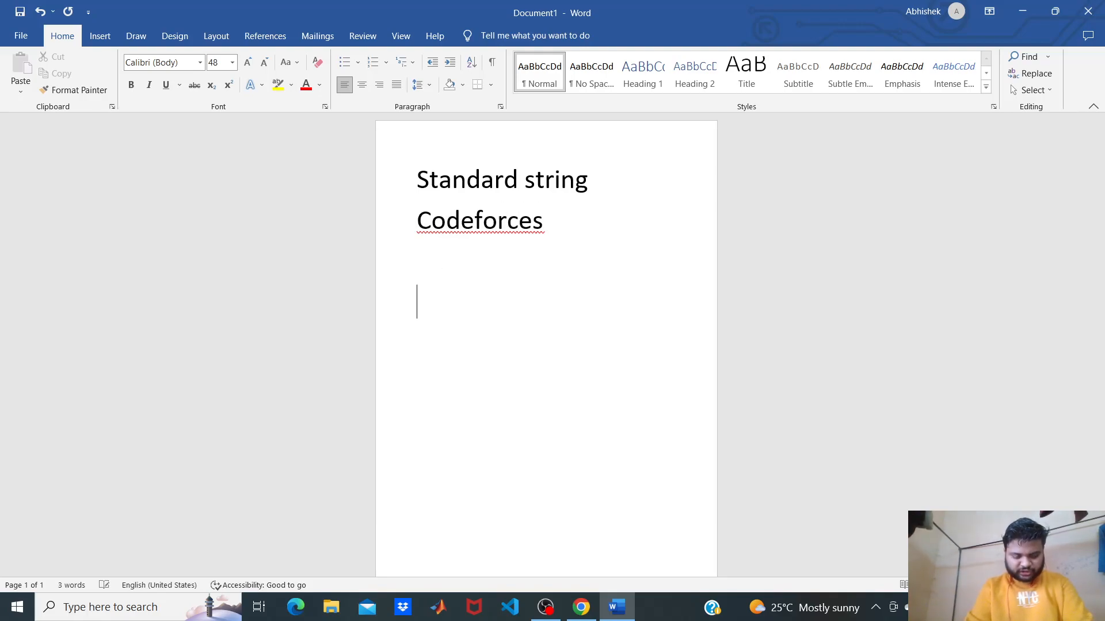
Add 'Char c' a line lower and move to the empty line under Codeforces
{"action": "type", "text": "Char"}
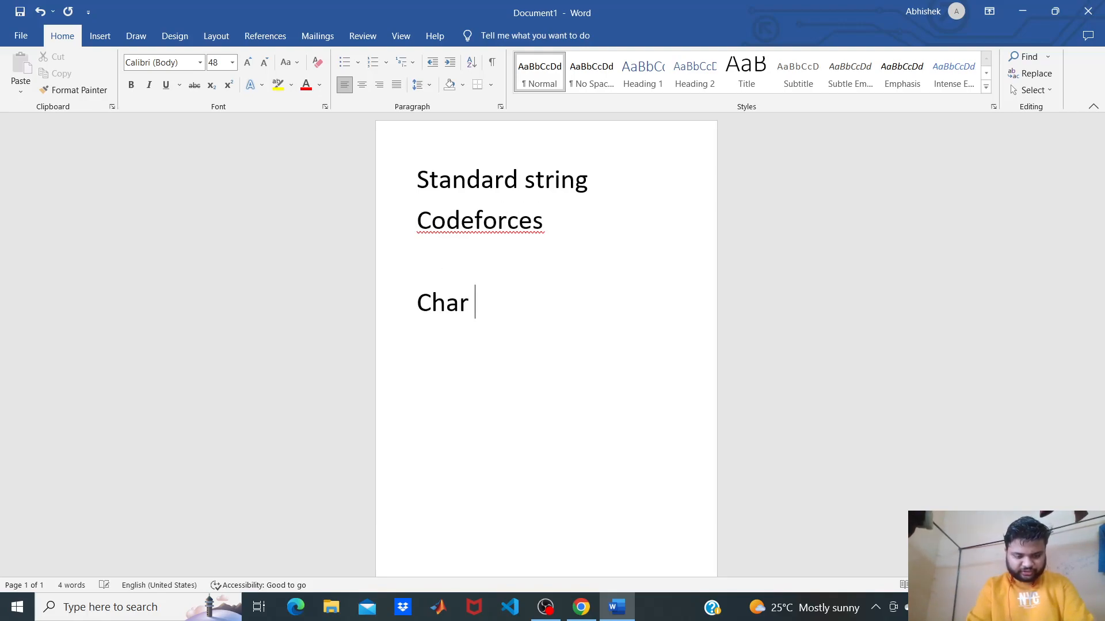
{"action": "type", "text": "c"}
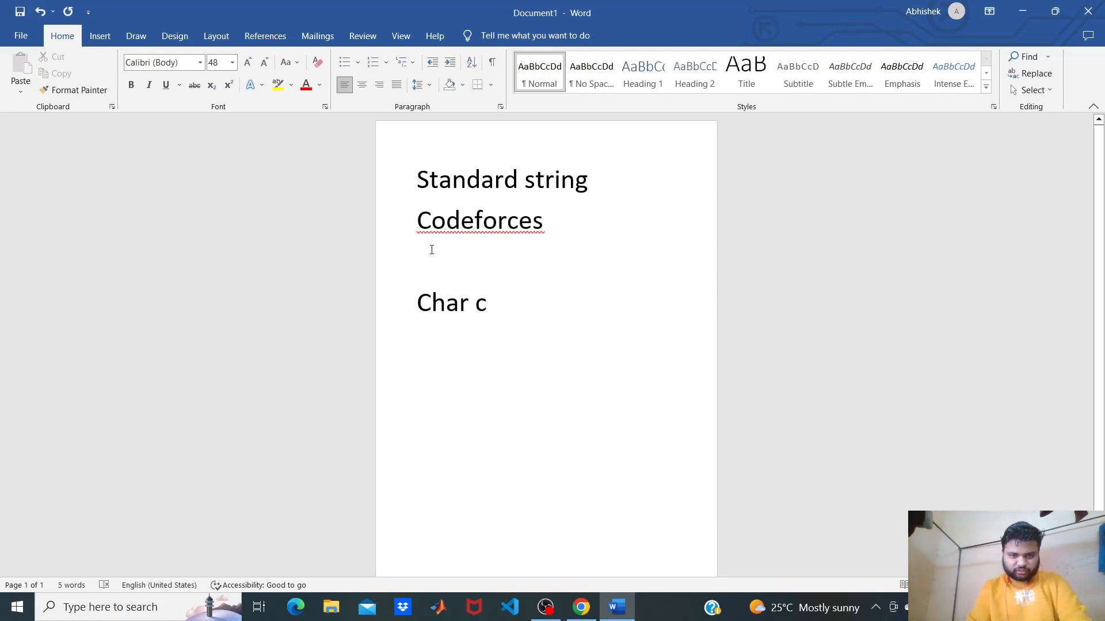
{"action": "left_click", "coordinate": [417, 262]}
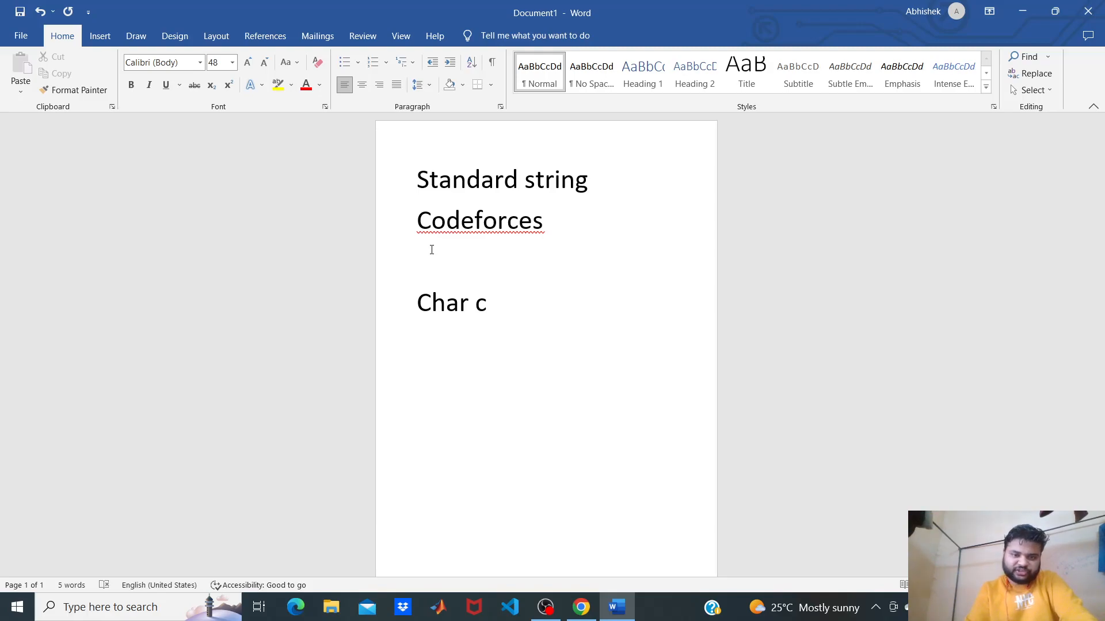
{"action": "left_click", "coordinate": [432, 261]}
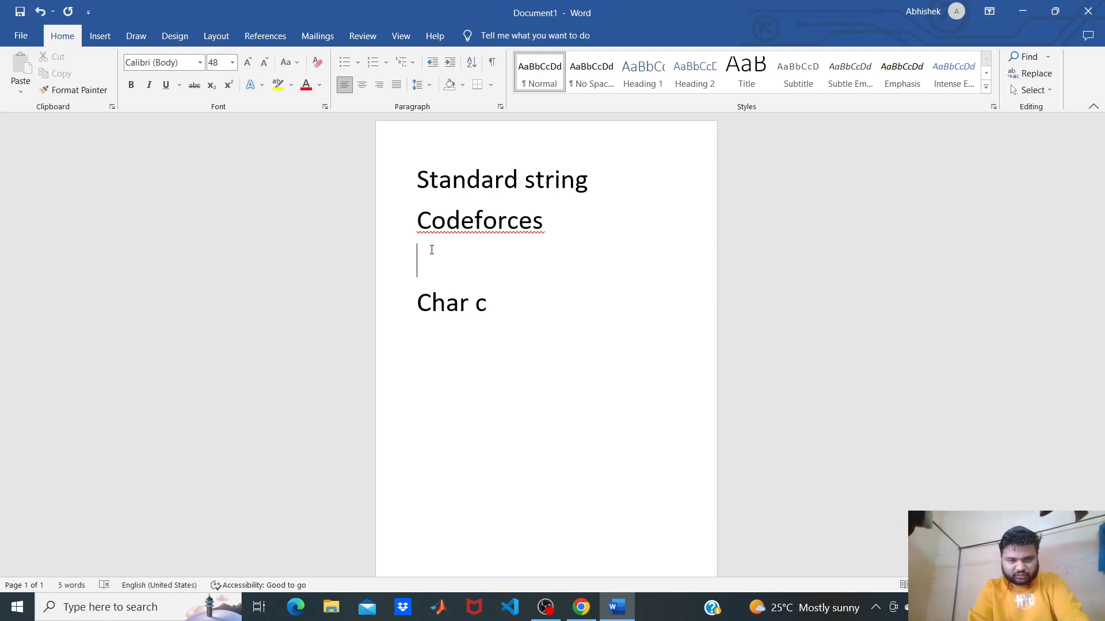
Fill the blank line with the distinct letters 'c o d e f r s' and add an empty line after Char c
{"action": "type", "text": "c"}
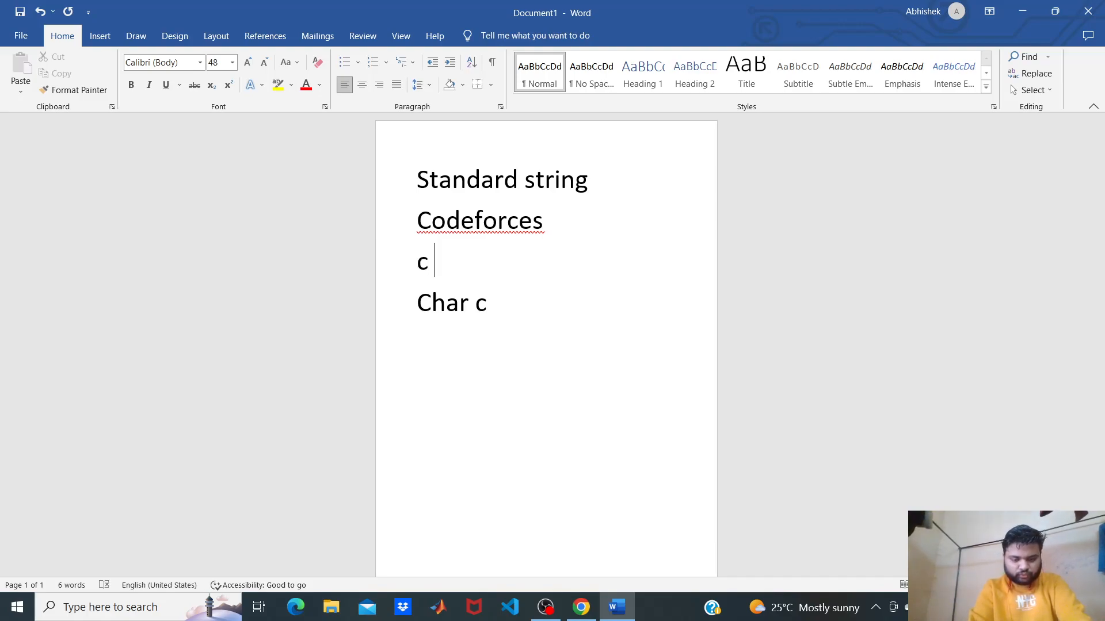
{"action": "type", "text": "ode"}
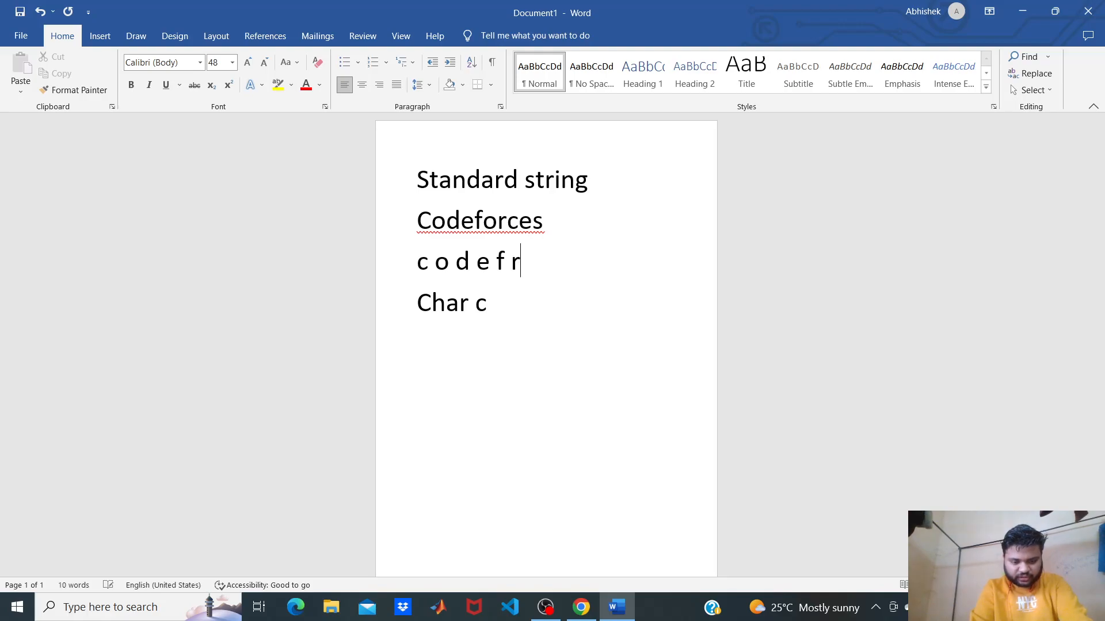
{"action": "type", "text": "s"}
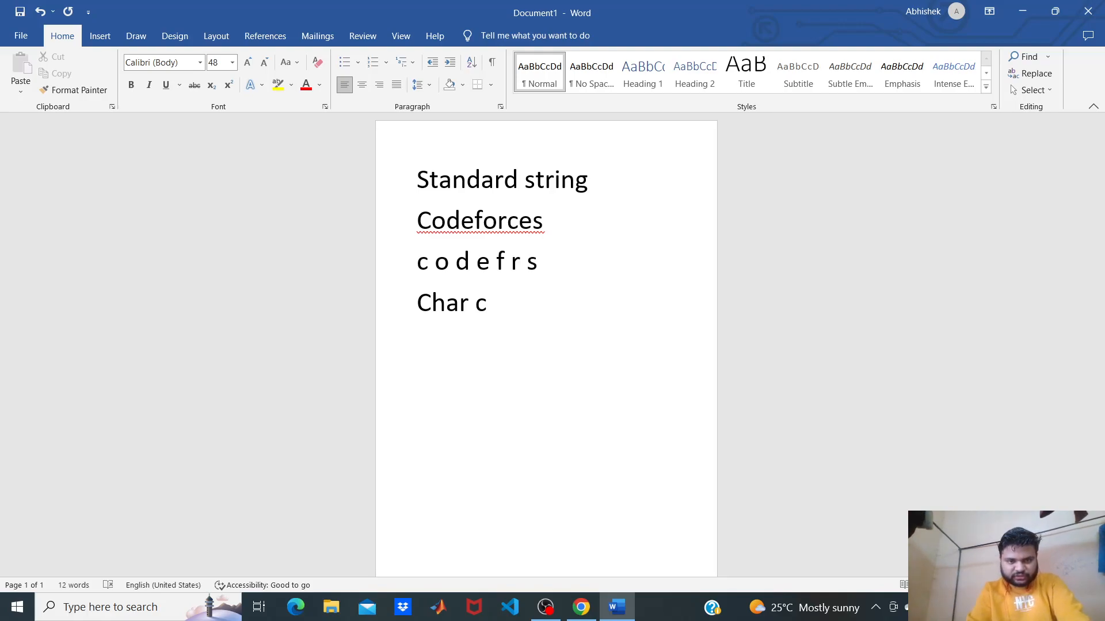
{"action": "left_click", "coordinate": [538, 261]}
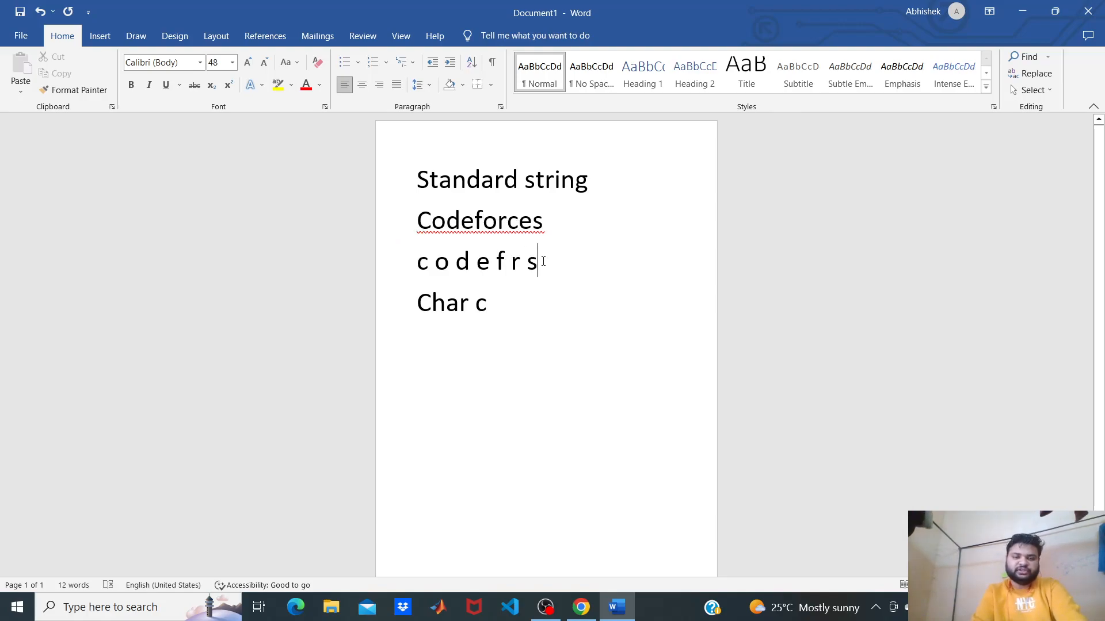
{"action": "key", "text": "enter"}
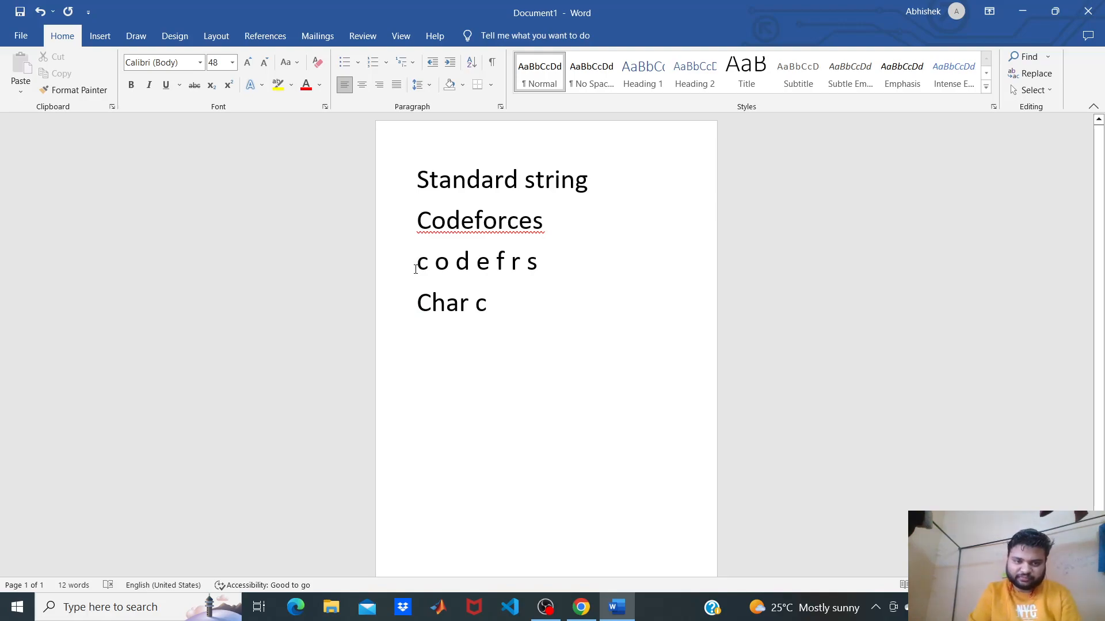
{"action": "triple_click", "coordinate": [479, 262]}
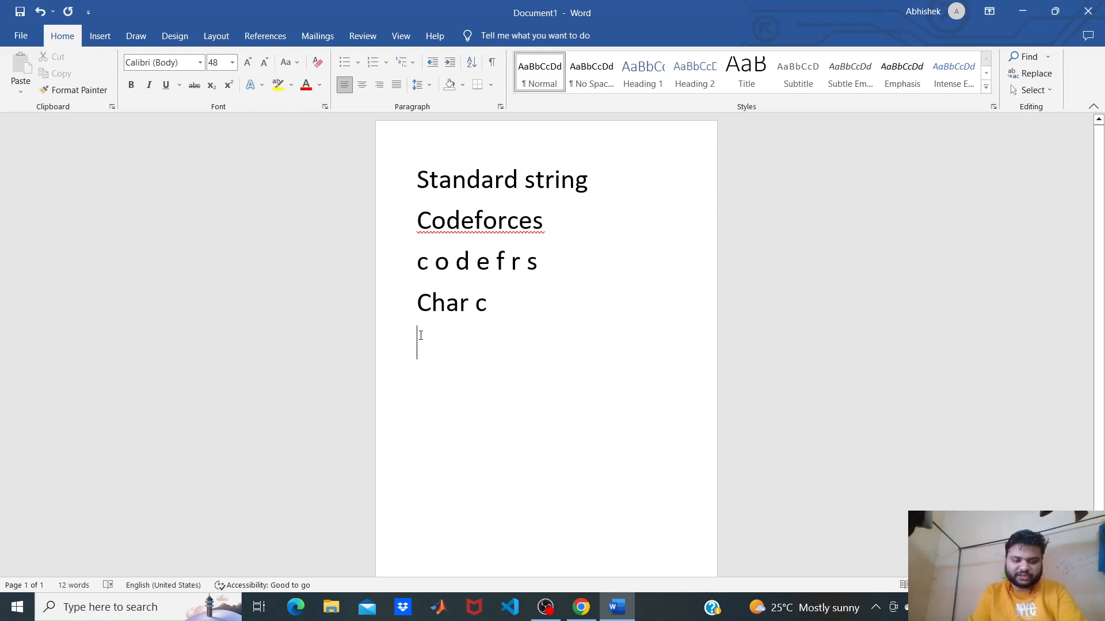
Write the example outcomes 'c-> yes' and 'o->yes' on new lines under Char c
{"action": "type", "text": "c"}
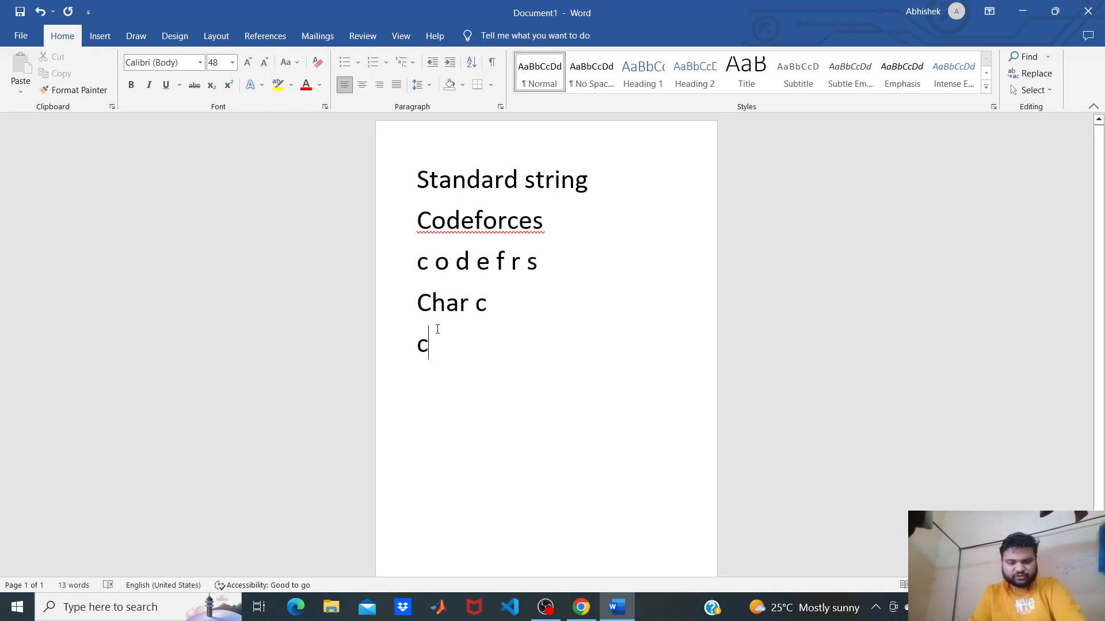
{"action": "type", "text": "-> yes"}
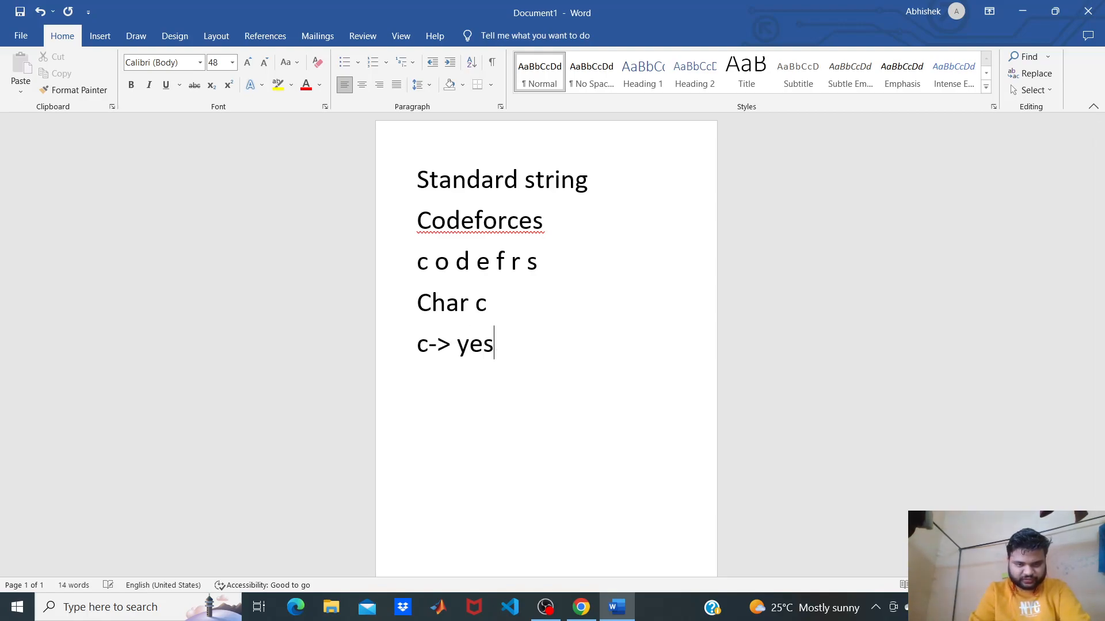
{"action": "type", "text": "o"}
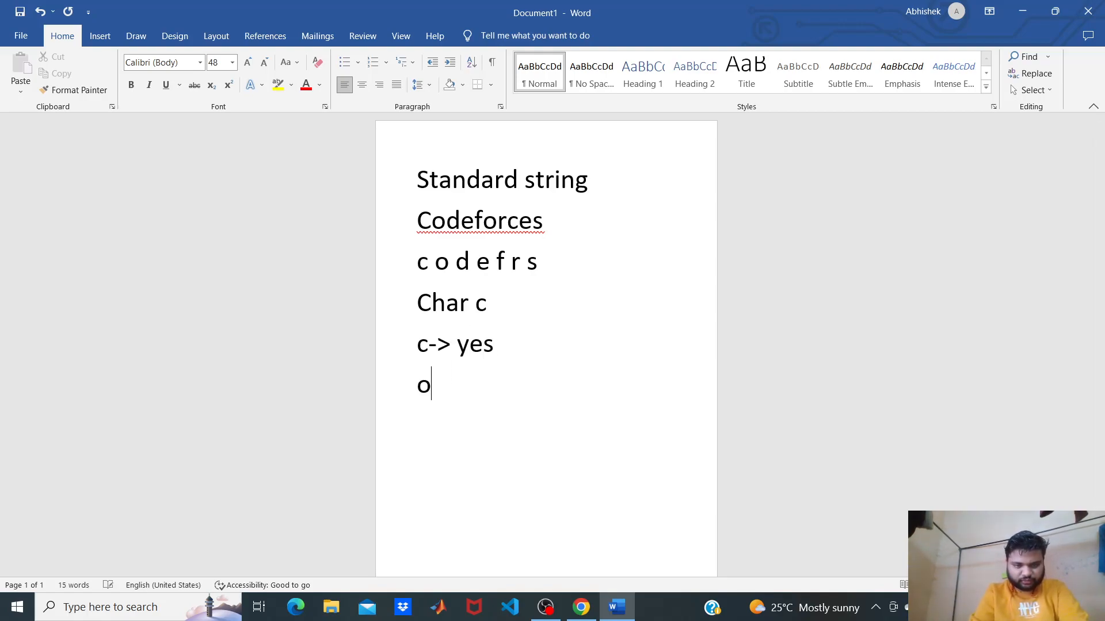
{"action": "type", "text": "->t"}
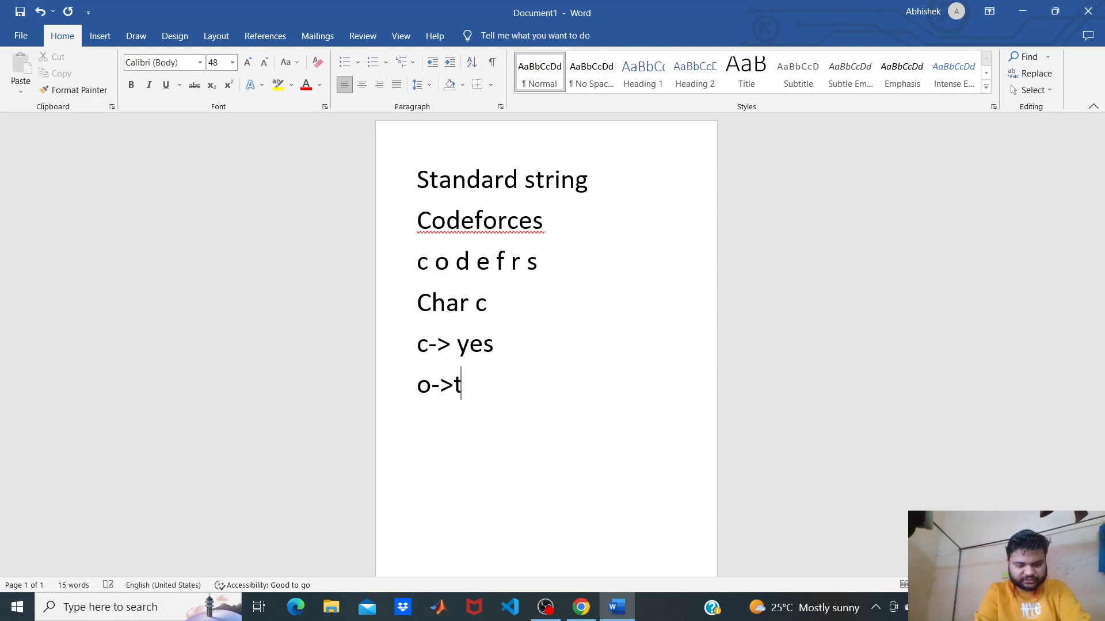
{"action": "type", "text": "y"}
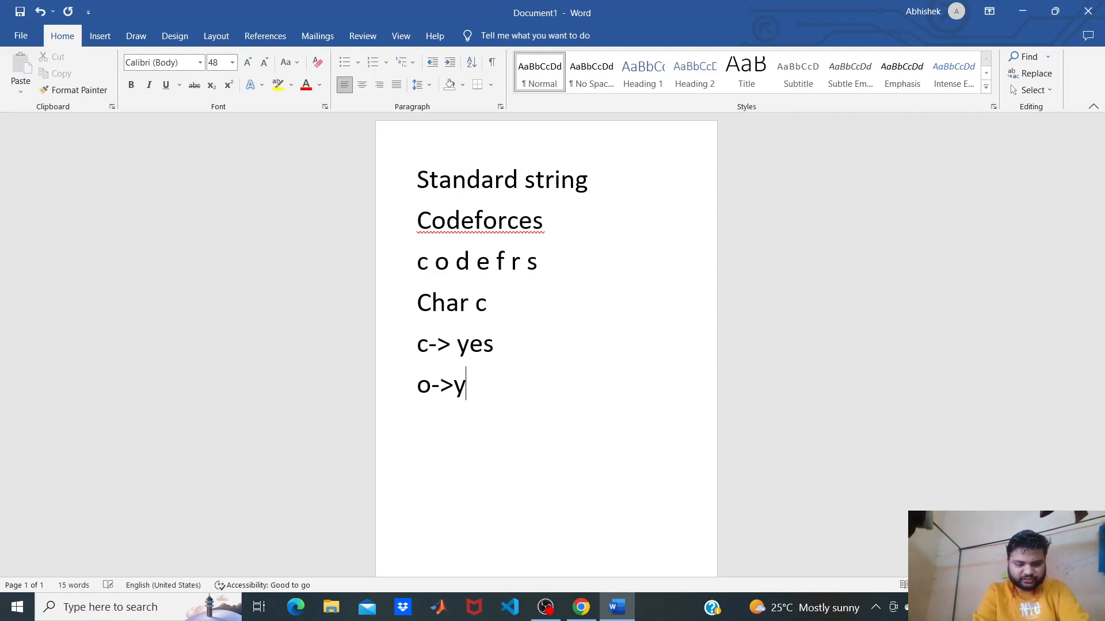
{"action": "type", "text": "es"}
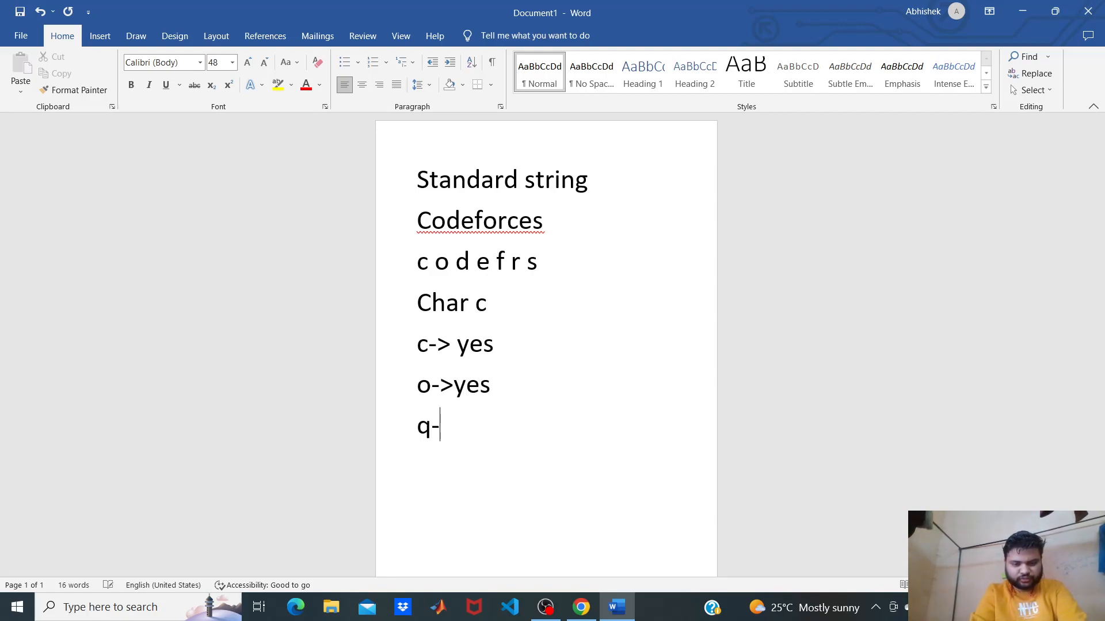
Add the negative example 'q->no', removing the stray letter
{"action": "type", "text": ">"}
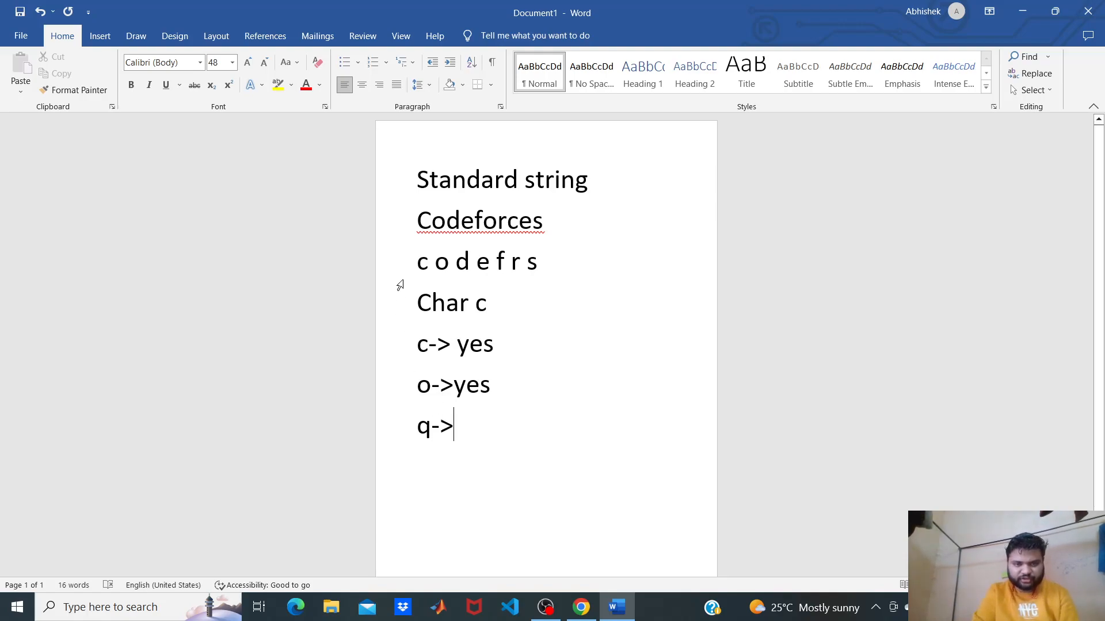
{"action": "type", "text": "npo"}
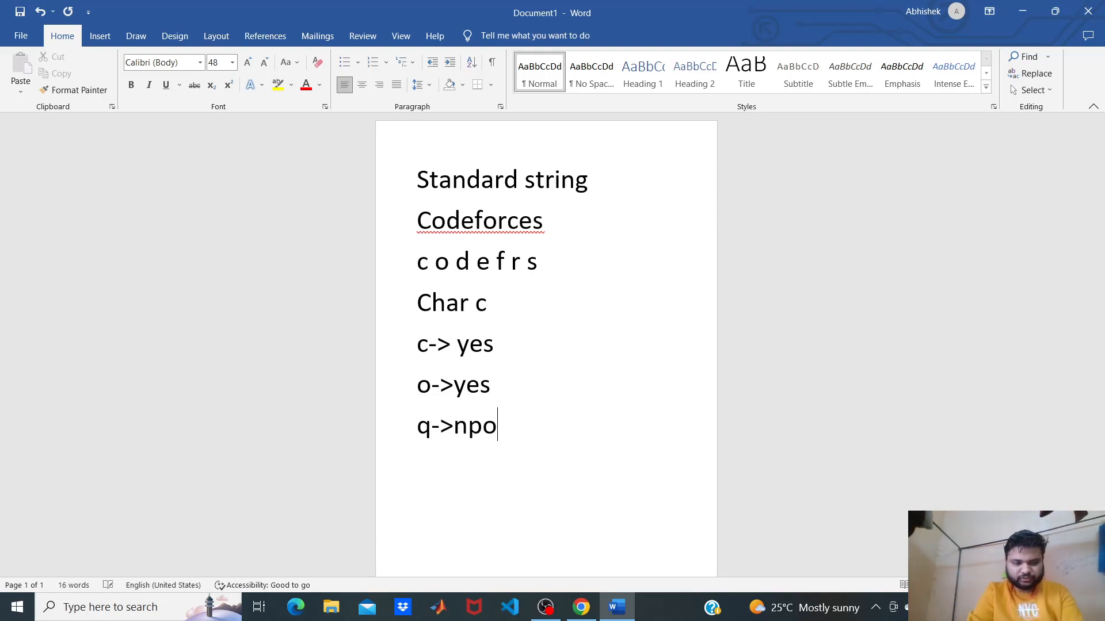
{"action": "key", "text": "backspace"}
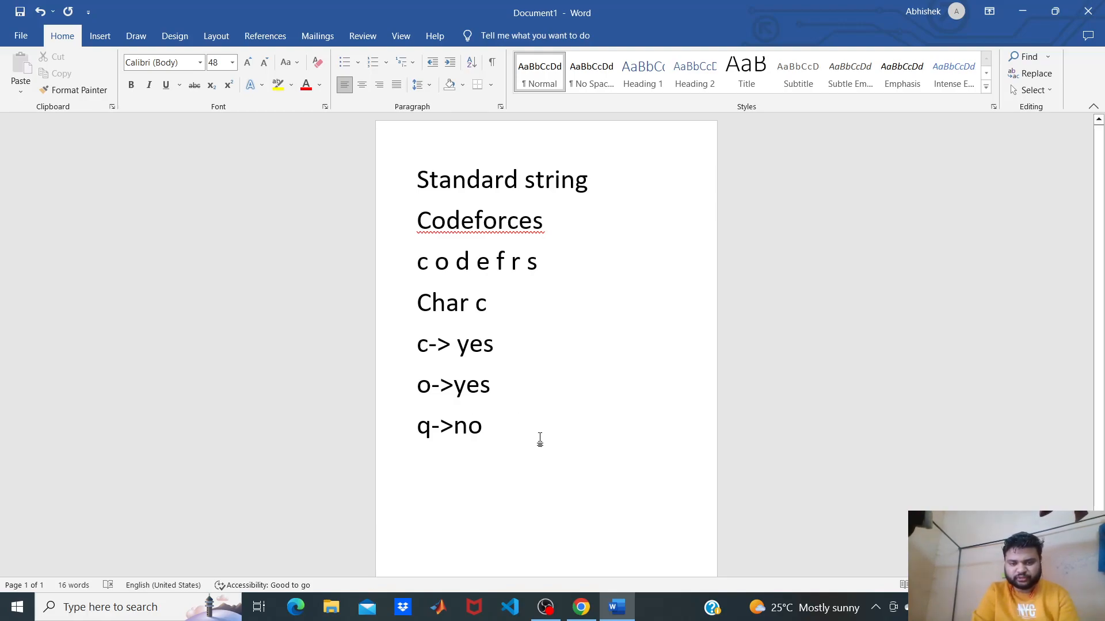
Review submission #191861670's C++ source in Chrome, which checks c against each letter of codeforces
{"action": "left_click", "coordinate": [579, 607]}
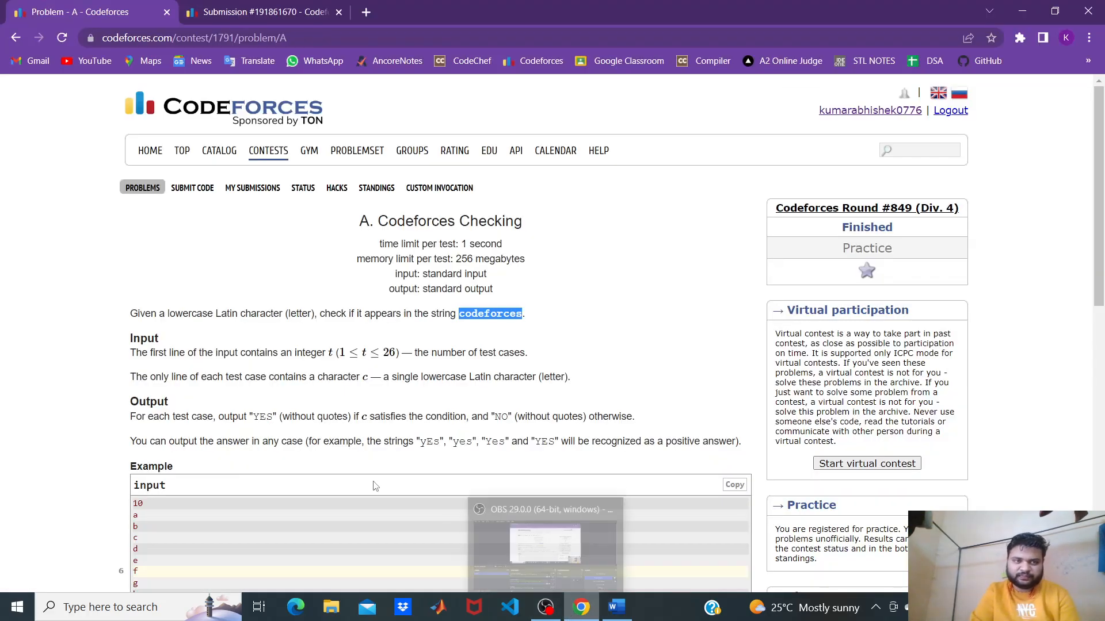
{"action": "left_click", "coordinate": [265, 11]}
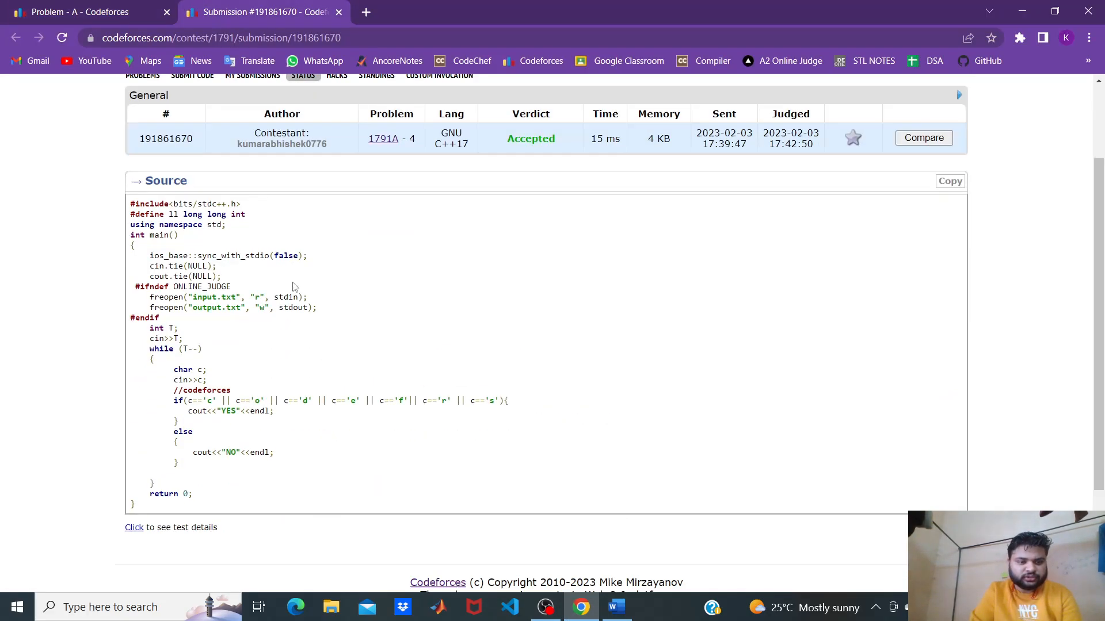
{"action": "scroll", "scroll_direction": "down", "scroll_amount": 3}
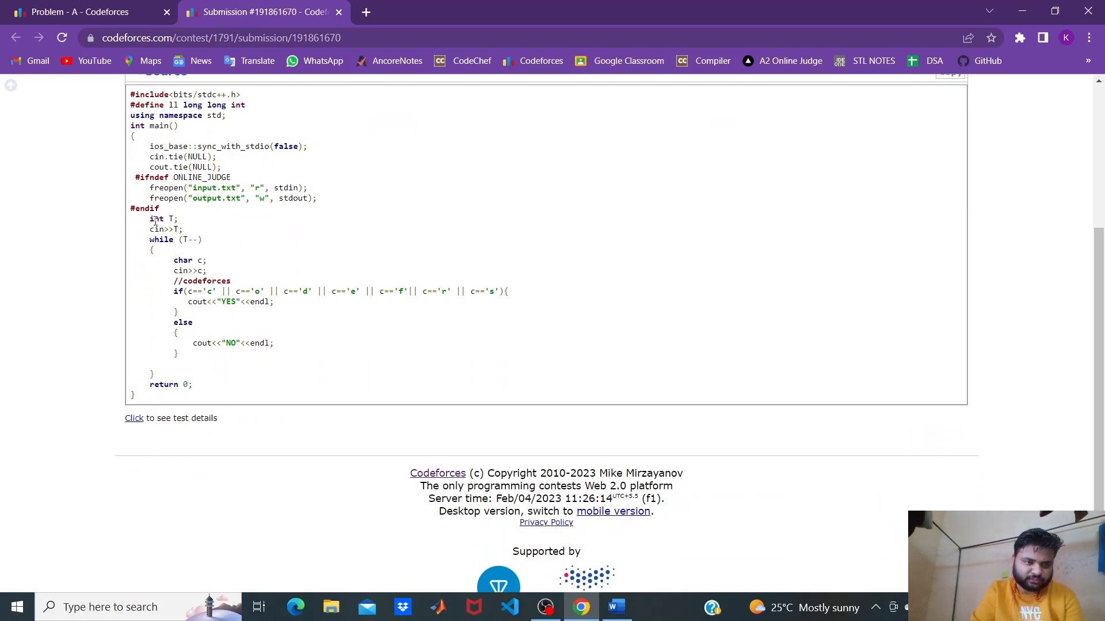
{"action": "double_click", "coordinate": [177, 229]}
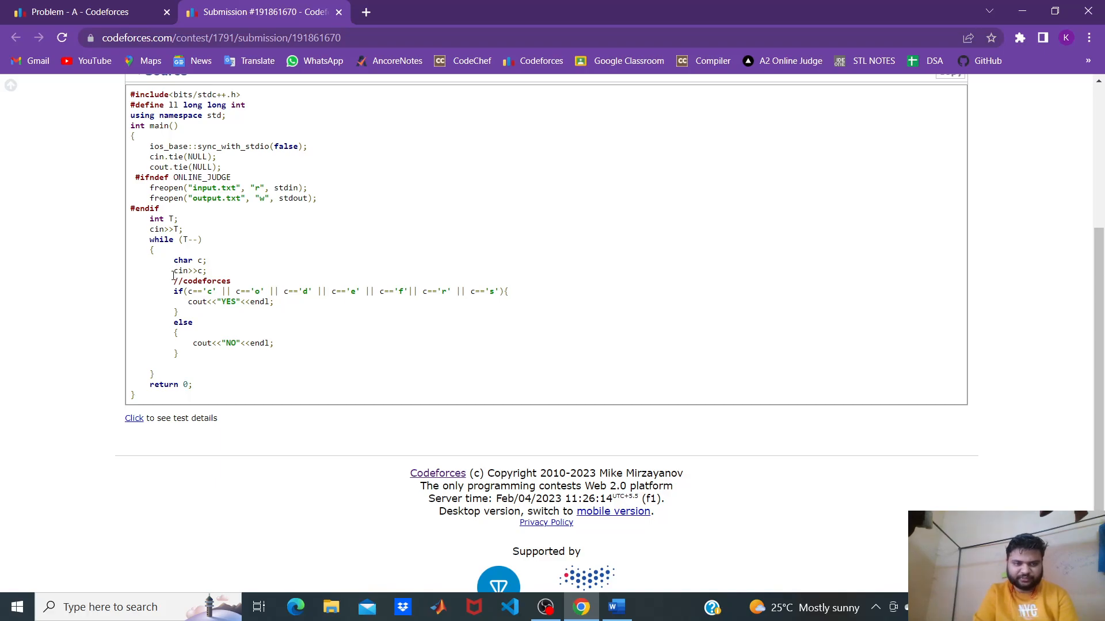
{"action": "scroll", "scroll_direction": "down", "scroll_amount": 3}
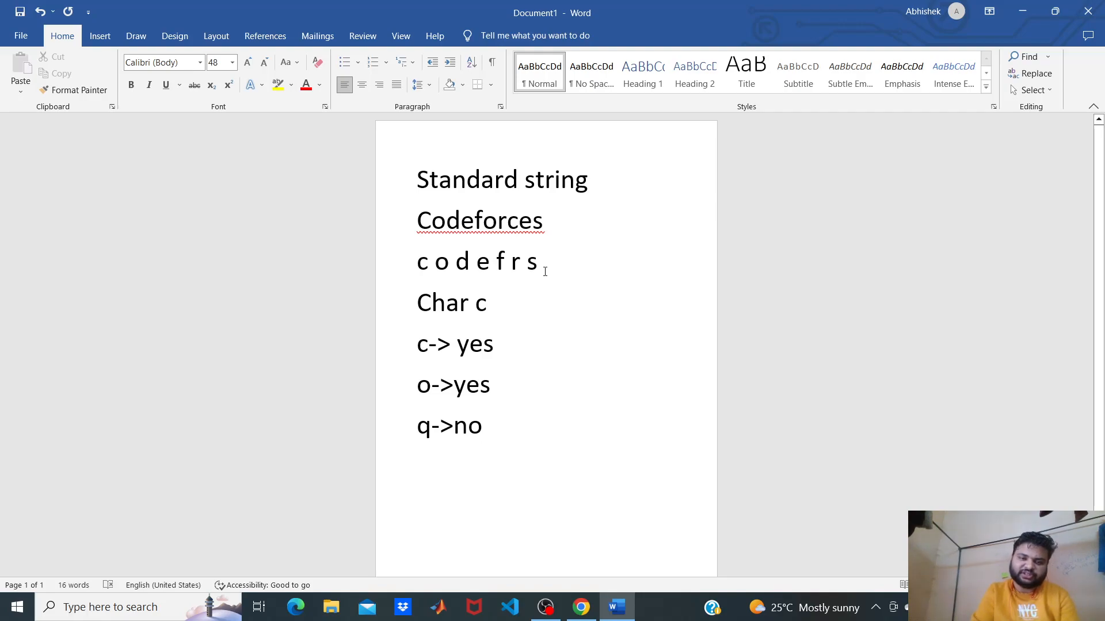
Return to the Word notes with the insertion point after 'q->no'
{"action": "left_click", "coordinate": [482, 425]}
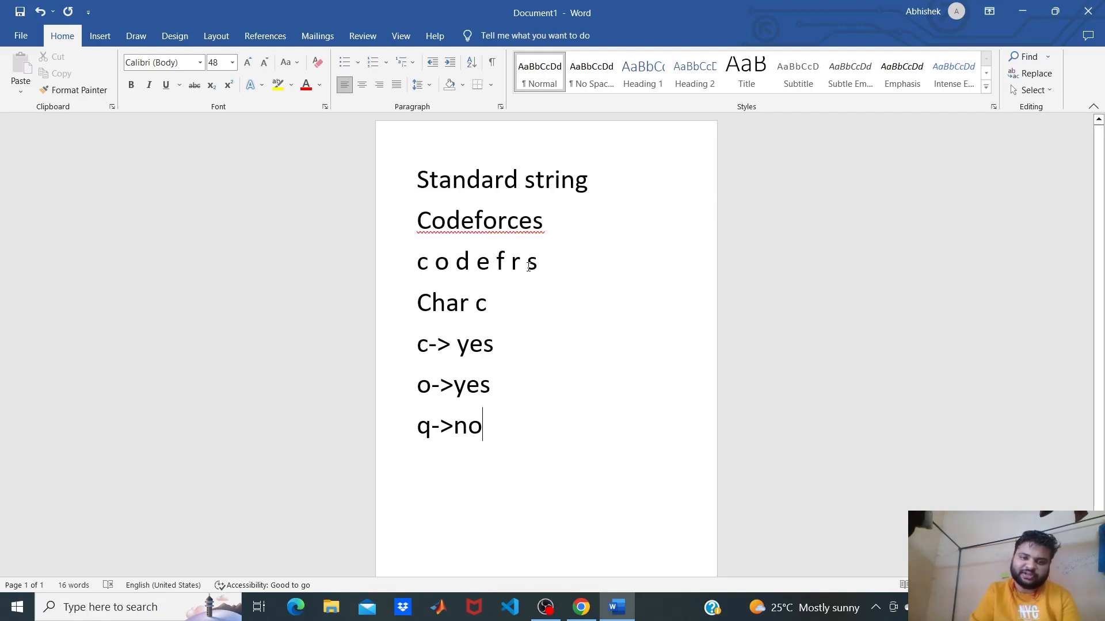